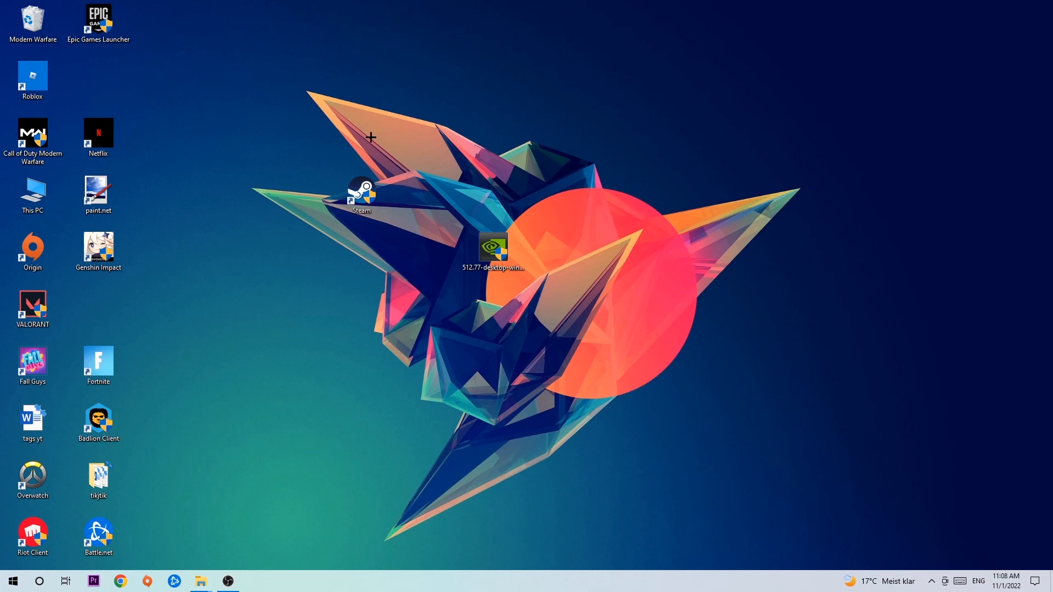
mouse_move(368, 136)
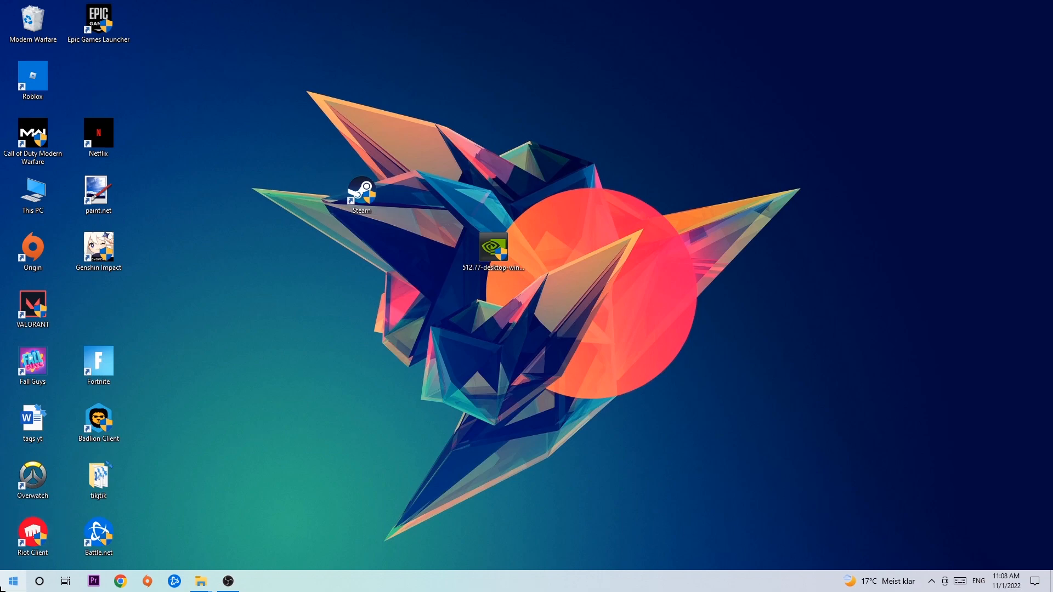
Search for 'windows defender firewall' from the taskbar search box
left_click(11, 580)
type("wind")
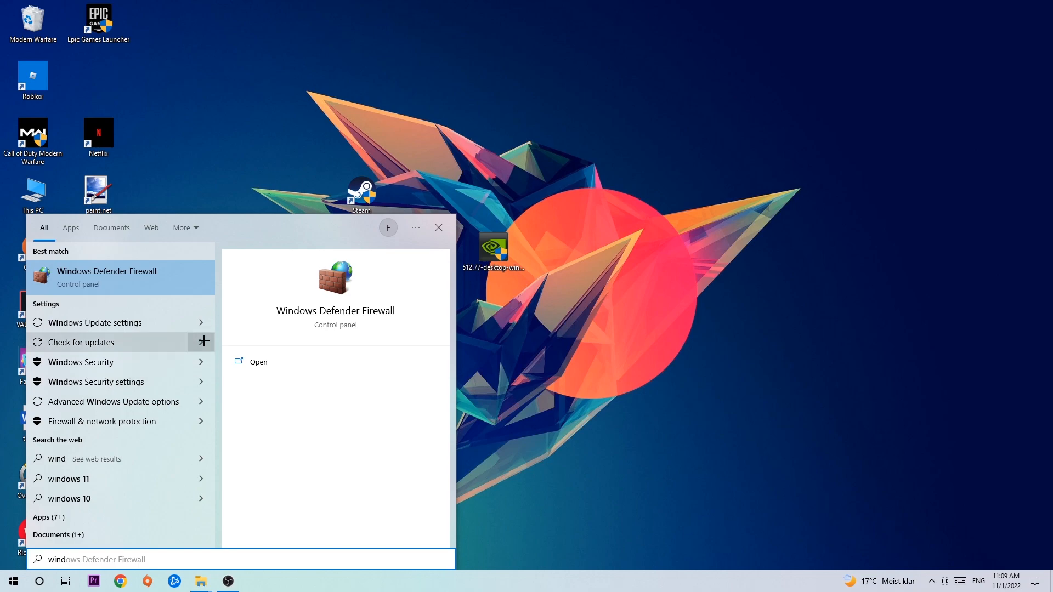
mouse_move(171, 271)
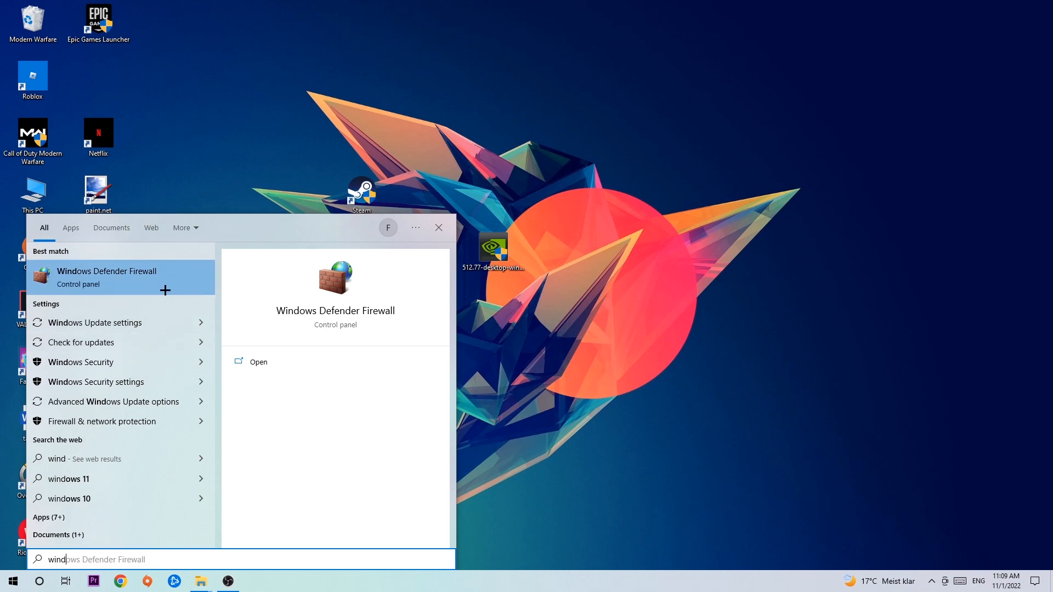
Launch Windows Defender Firewall from the Control panel best match
left_click(106, 278)
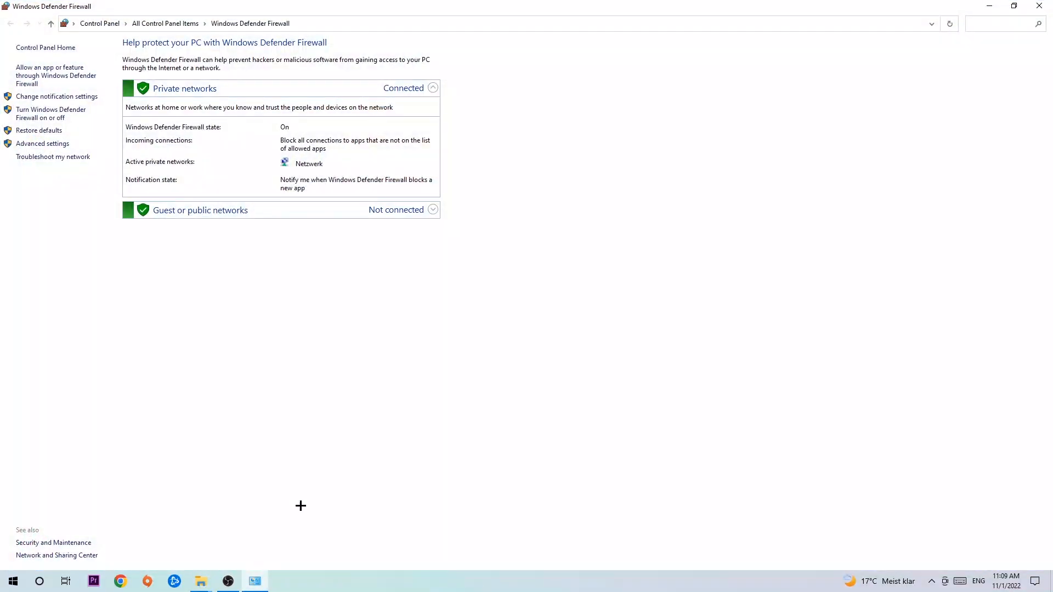
mouse_move(56, 76)
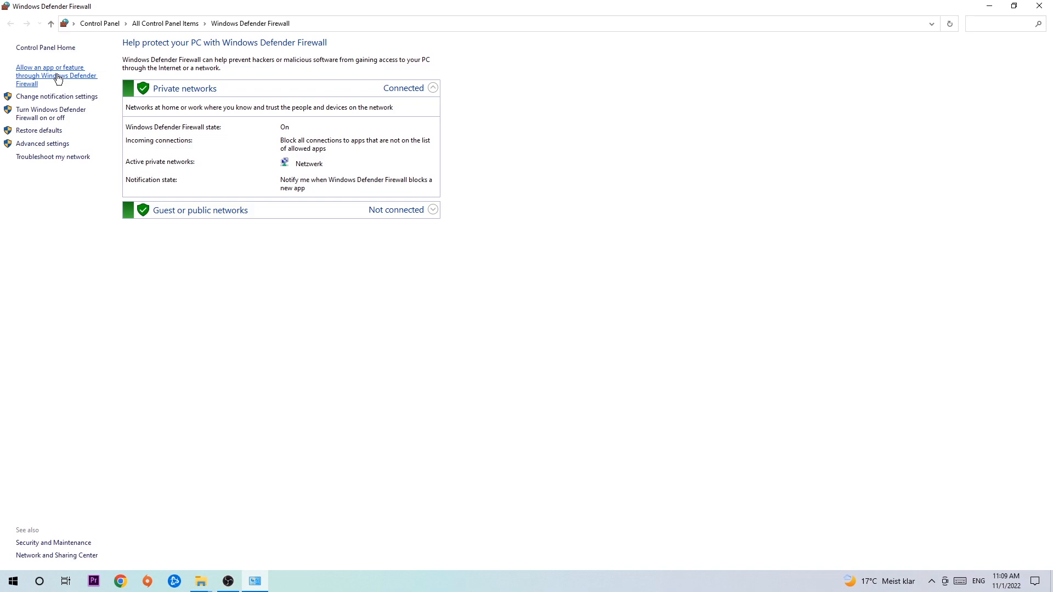
Go to the allowed apps and features list and unlock it with Change settings
left_click(56, 76)
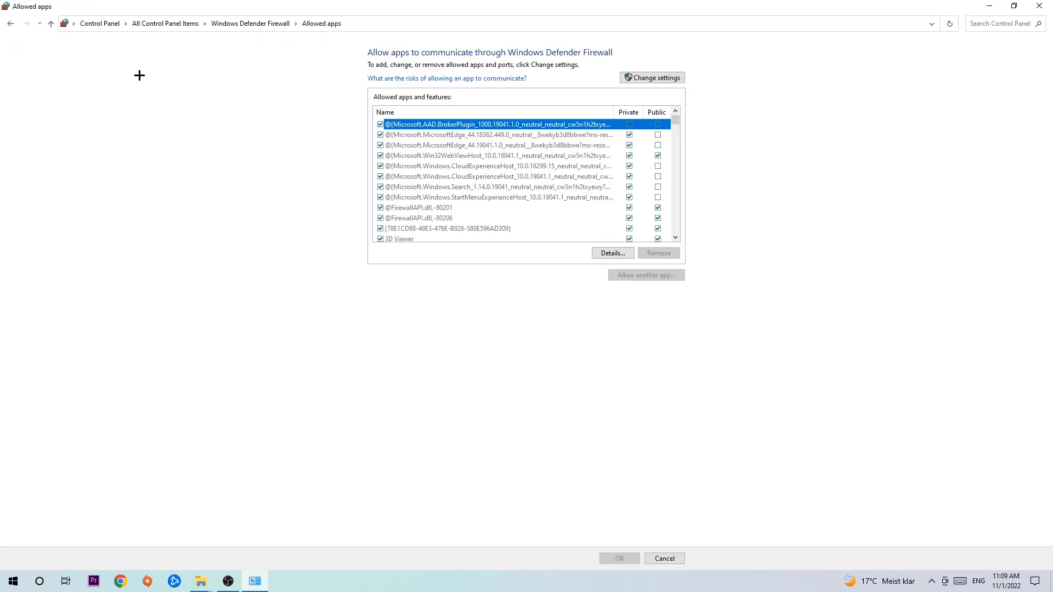
left_click(650, 77)
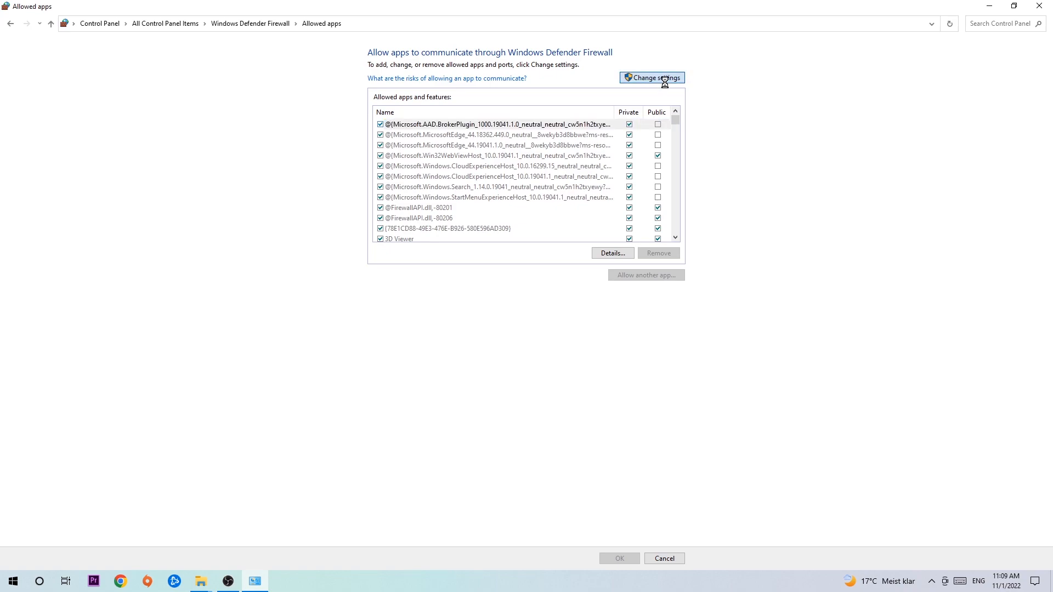
left_click(650, 77)
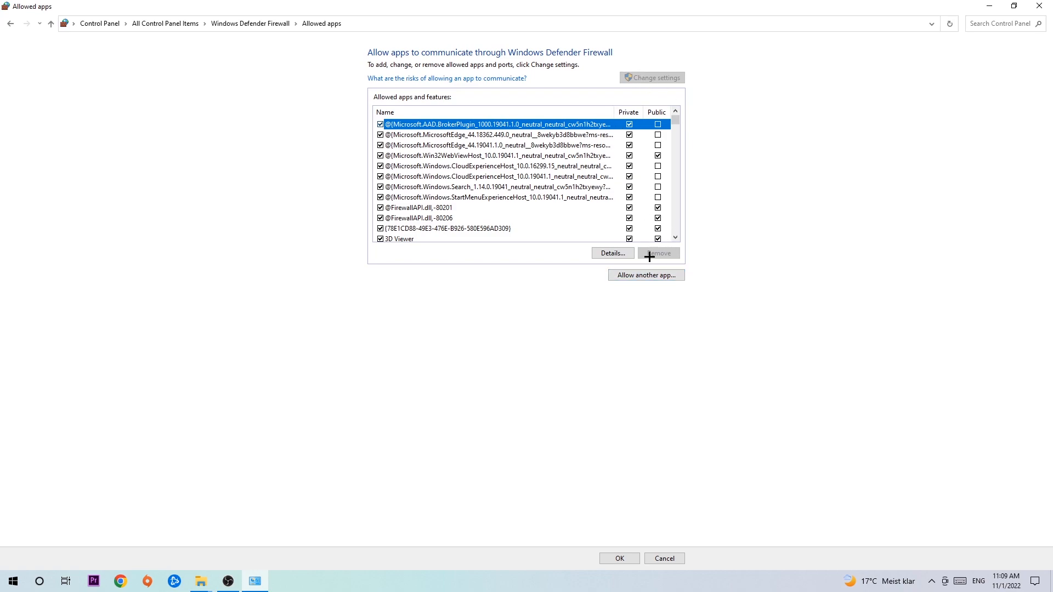
Start 'Allow another app...', browse for a program, then cancel the Browse window
left_click(644, 274)
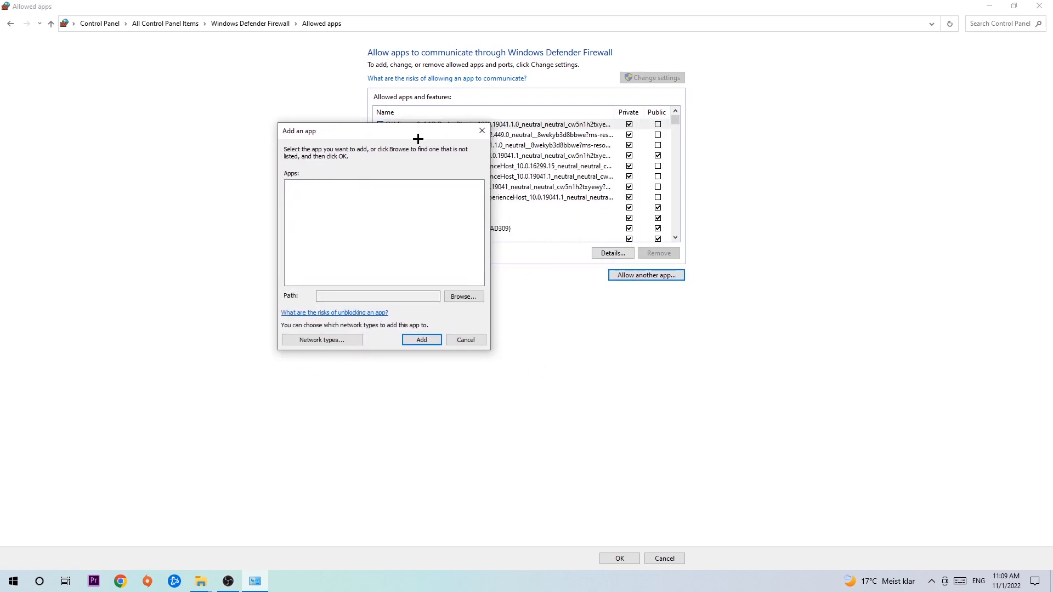
mouse_move(461, 255)
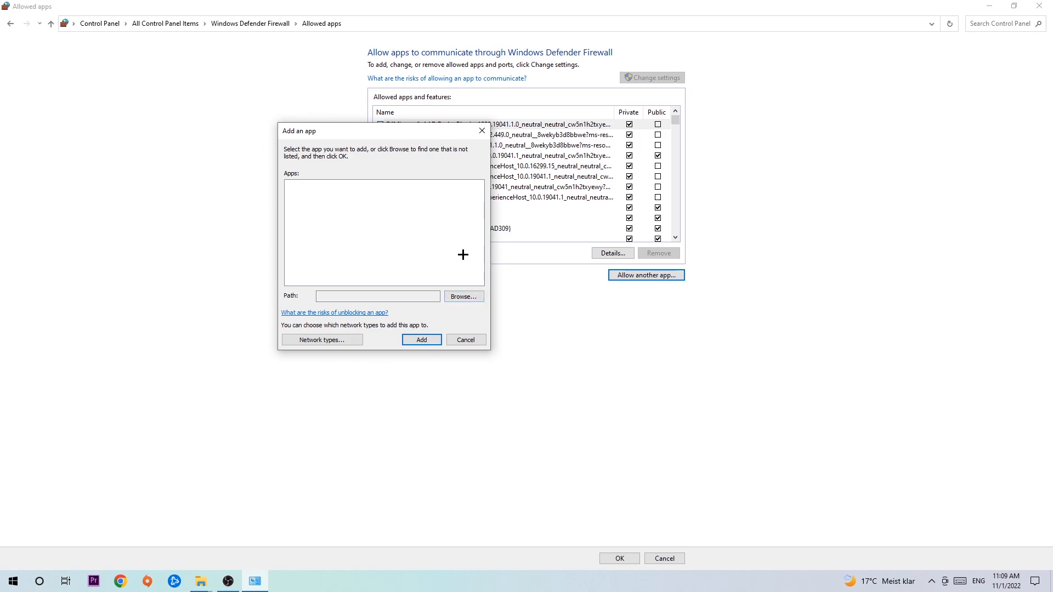
left_click(463, 296)
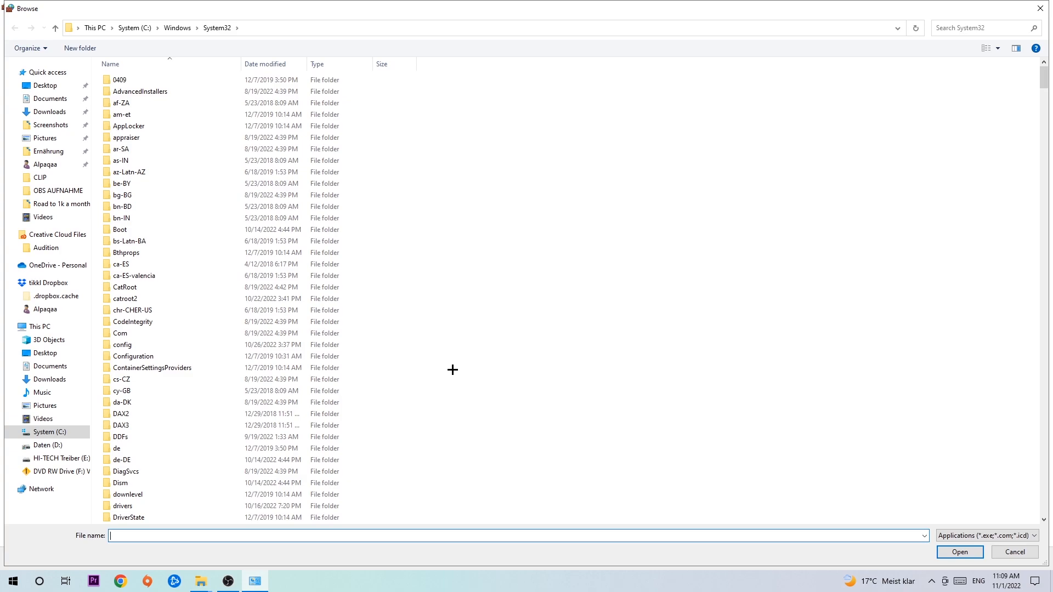
mouse_move(452, 358)
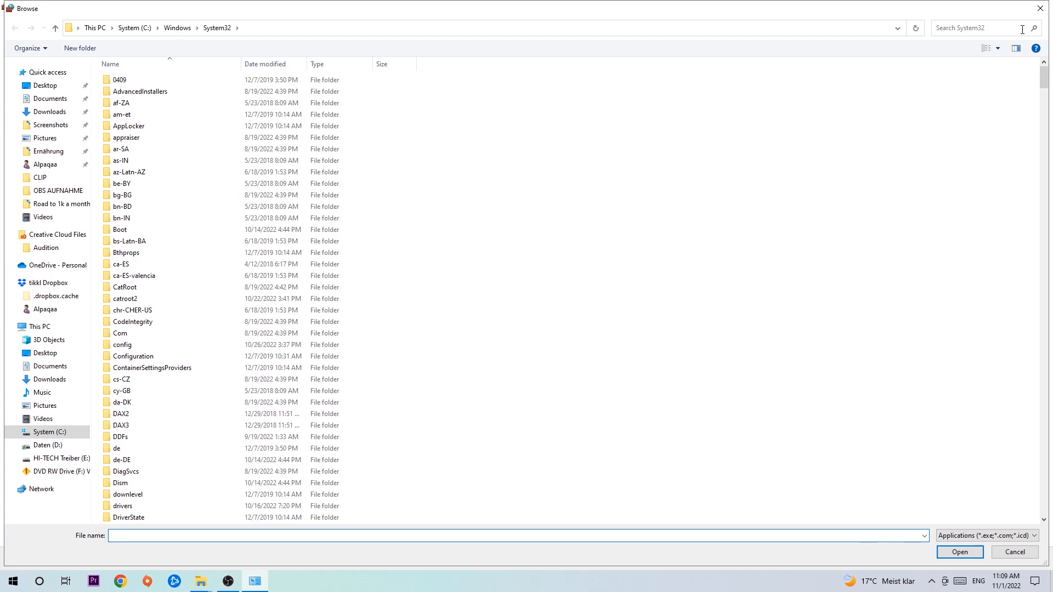
left_click(1012, 552)
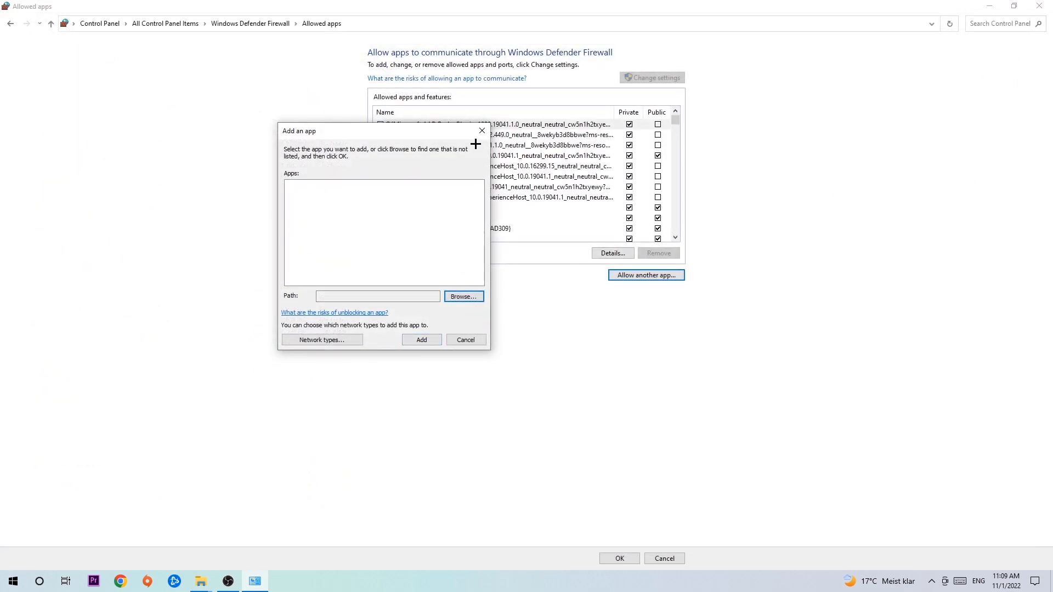
Cancel the Add an app dialog and return to the desktop
left_click(465, 338)
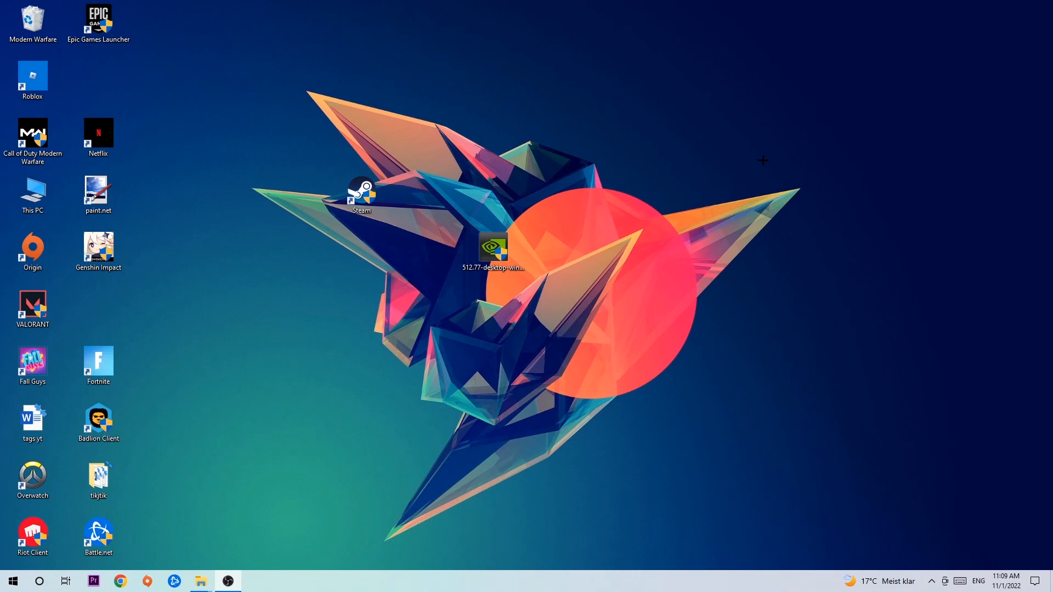
mouse_move(752, 159)
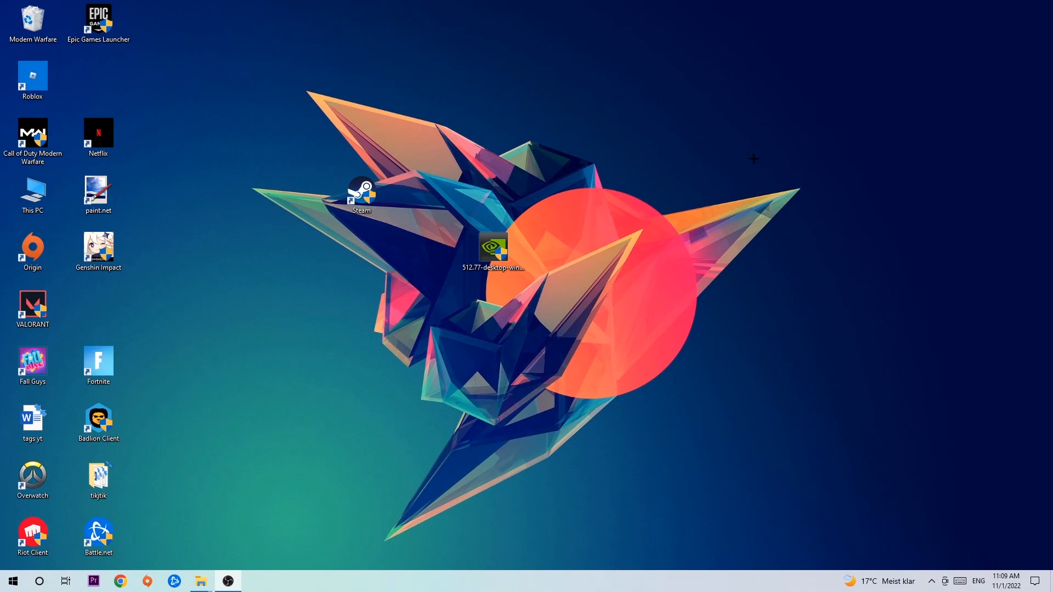
mouse_move(719, 152)
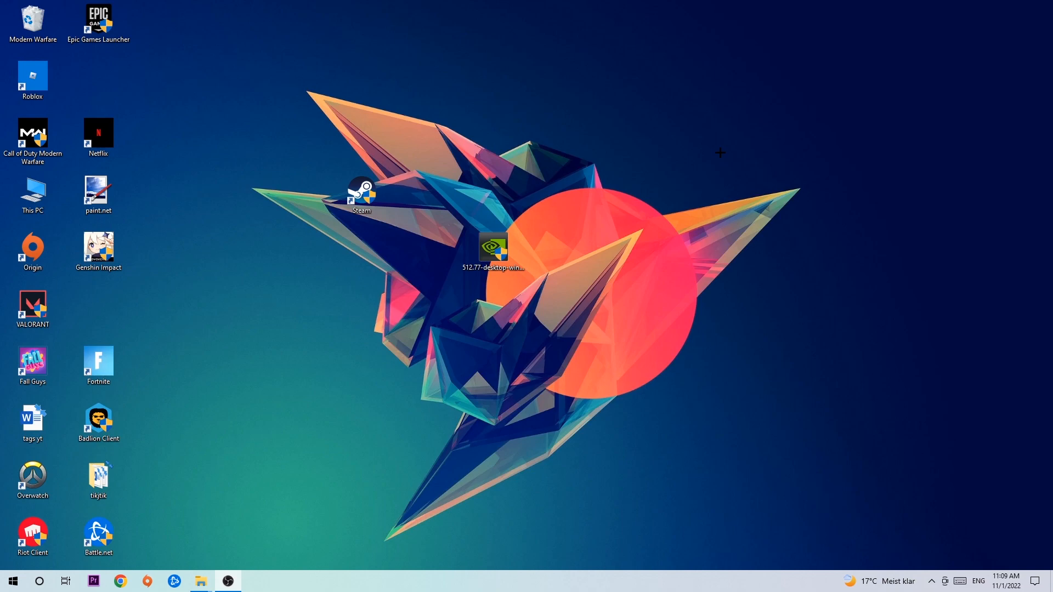